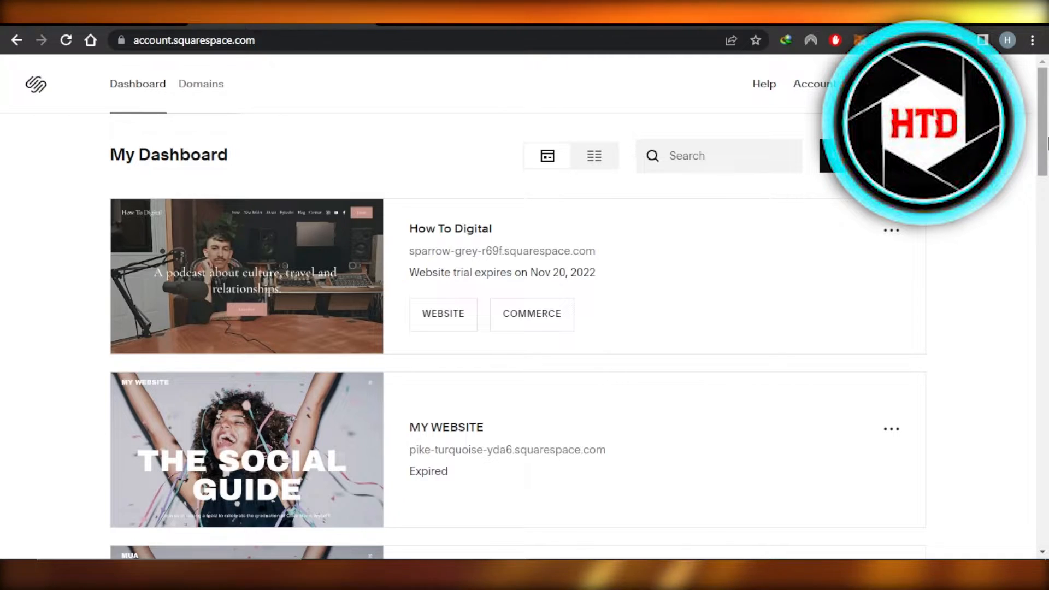
Enter the How To Digital site's admin from its dashboard card.
{"action": "scroll", "scroll_direction": "down", "scroll_amount": 3}
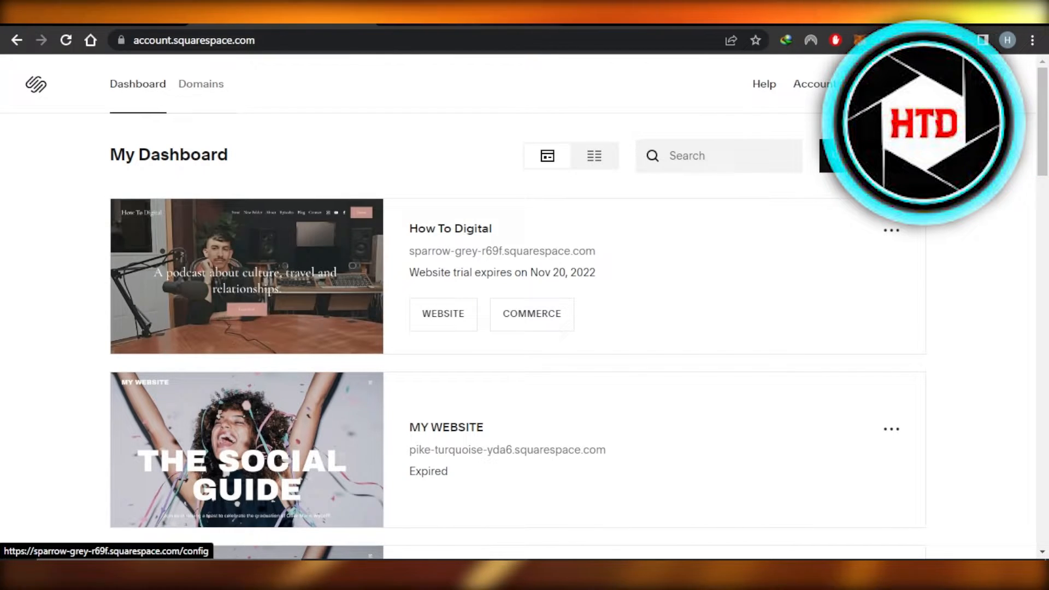
{"action": "left_click", "coordinate": [246, 276]}
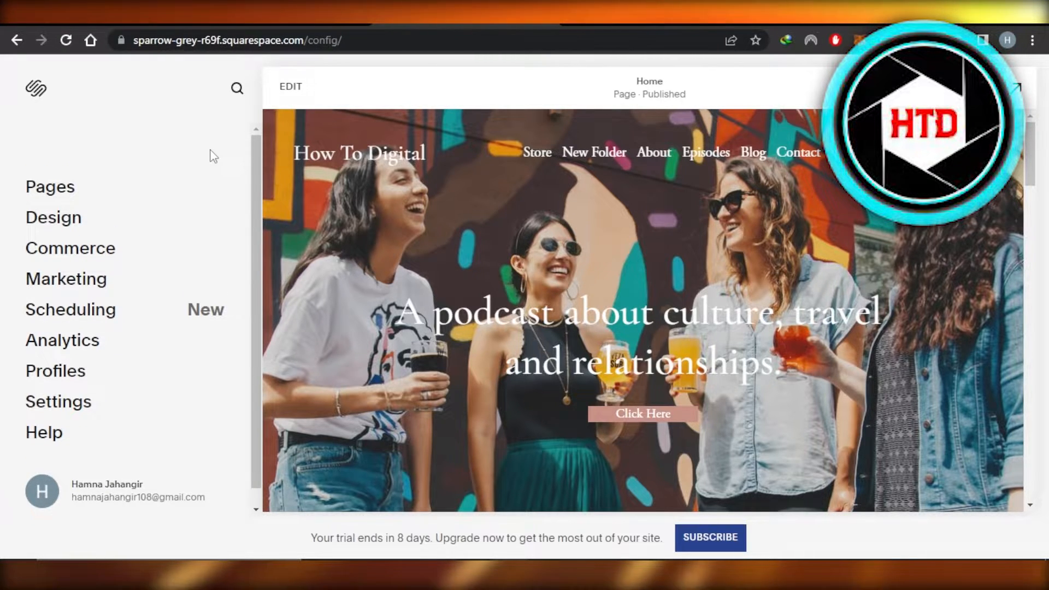
{"action": "mouse_move", "coordinate": [37, 216]}
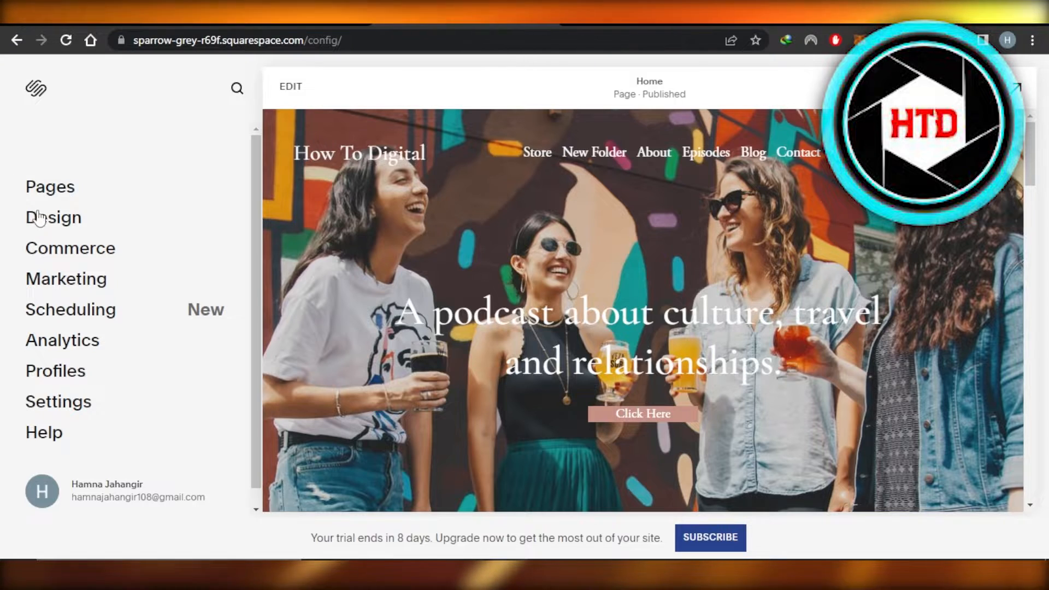
{"action": "mouse_move", "coordinate": [293, 111]}
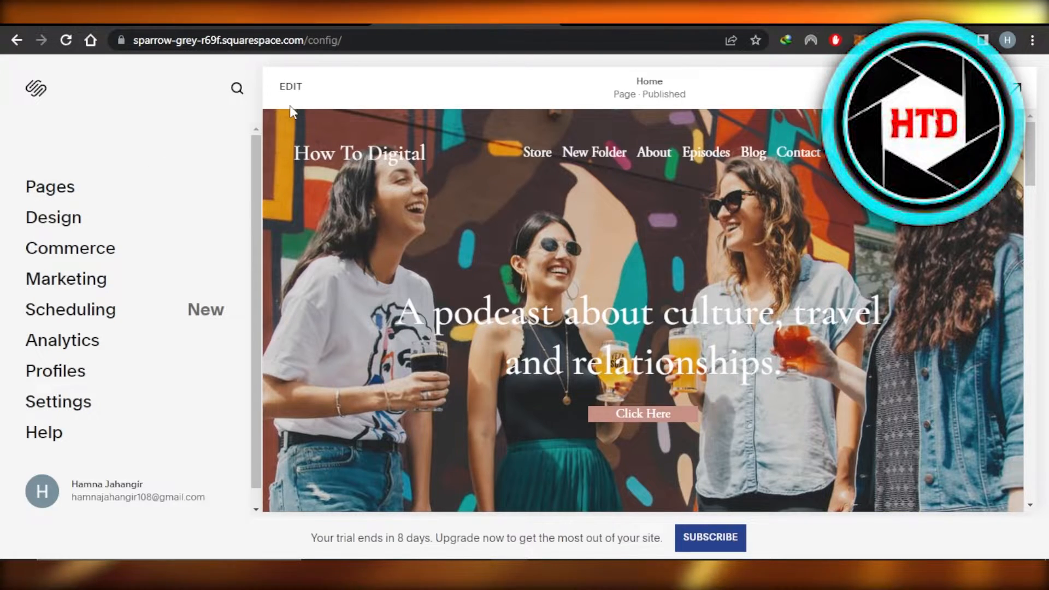
Put the home page in edit mode and bring up the site header's global settings panel.
{"action": "left_click", "coordinate": [290, 85]}
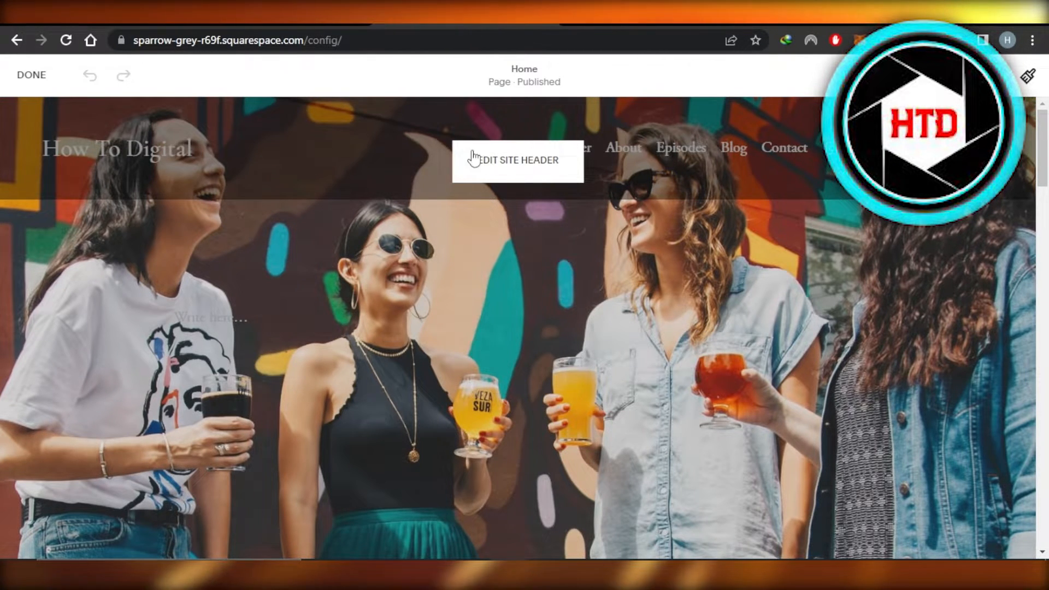
{"action": "left_click", "coordinate": [517, 160]}
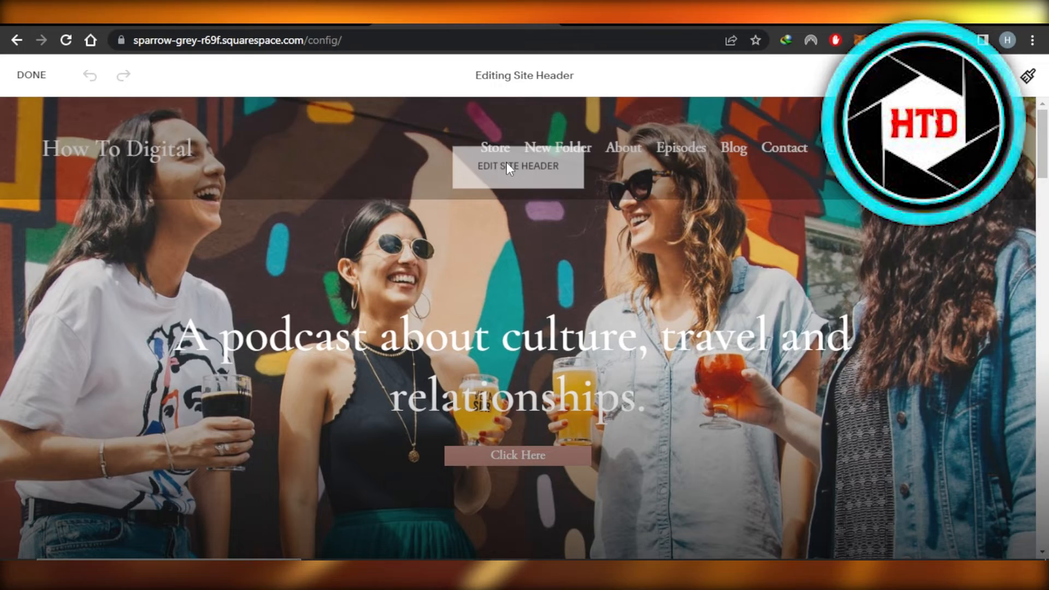
{"action": "left_click", "coordinate": [517, 165]}
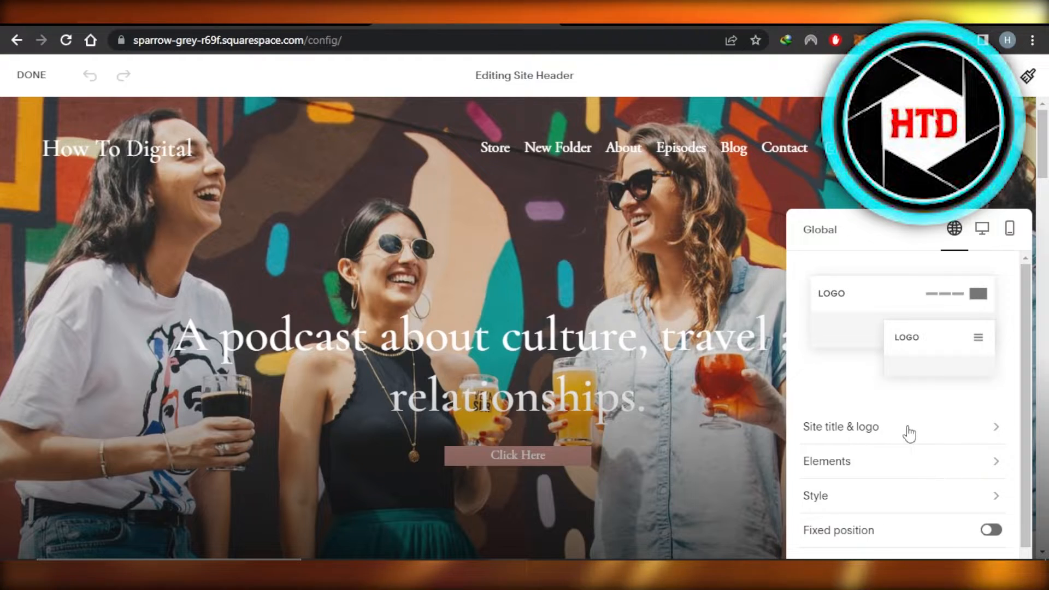
In Site title & logo, replace the title text with 'HOW TO DIGITAL'.
{"action": "left_click", "coordinate": [842, 427]}
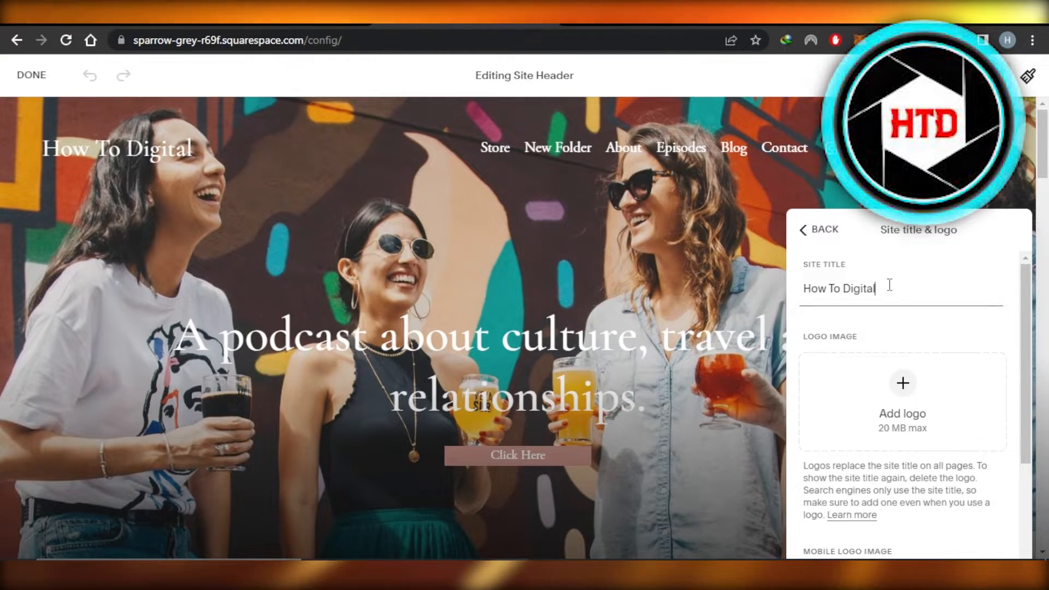
{"action": "key", "text": "Backspace"}
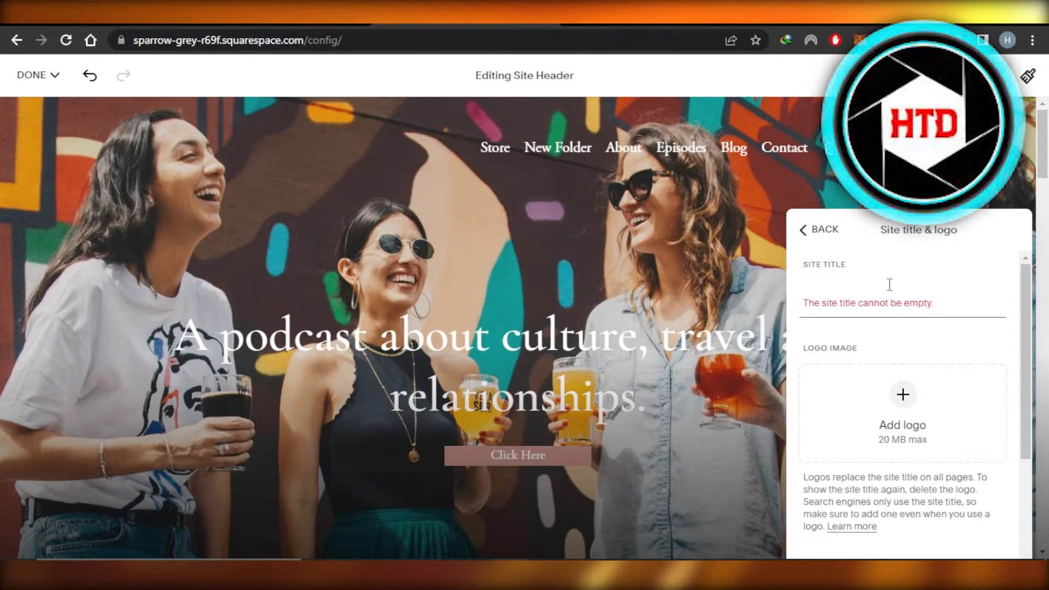
{"action": "left_click", "coordinate": [870, 290]}
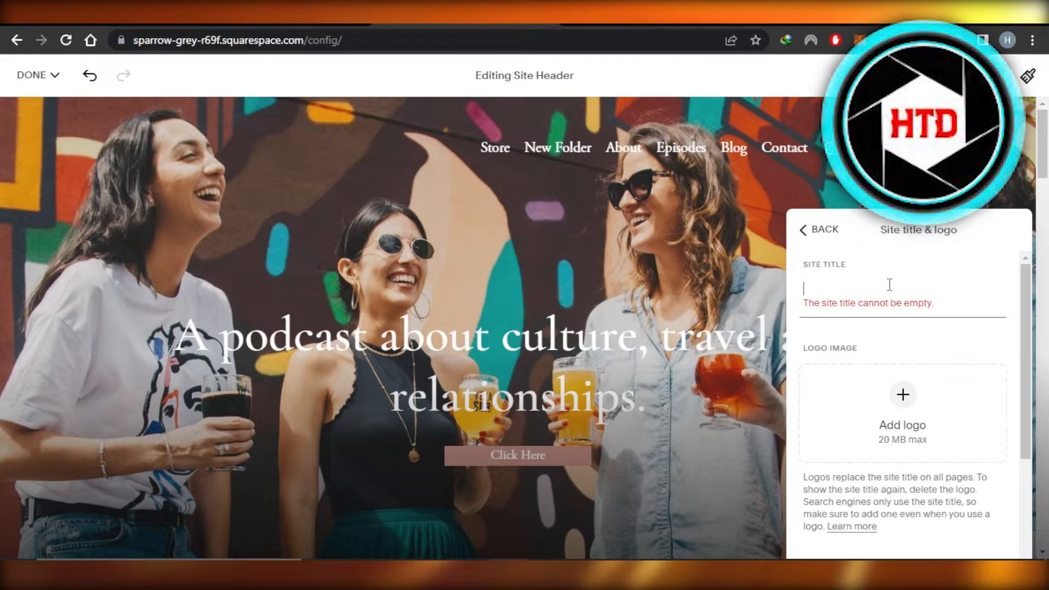
{"action": "type", "text": "HOW TO D"}
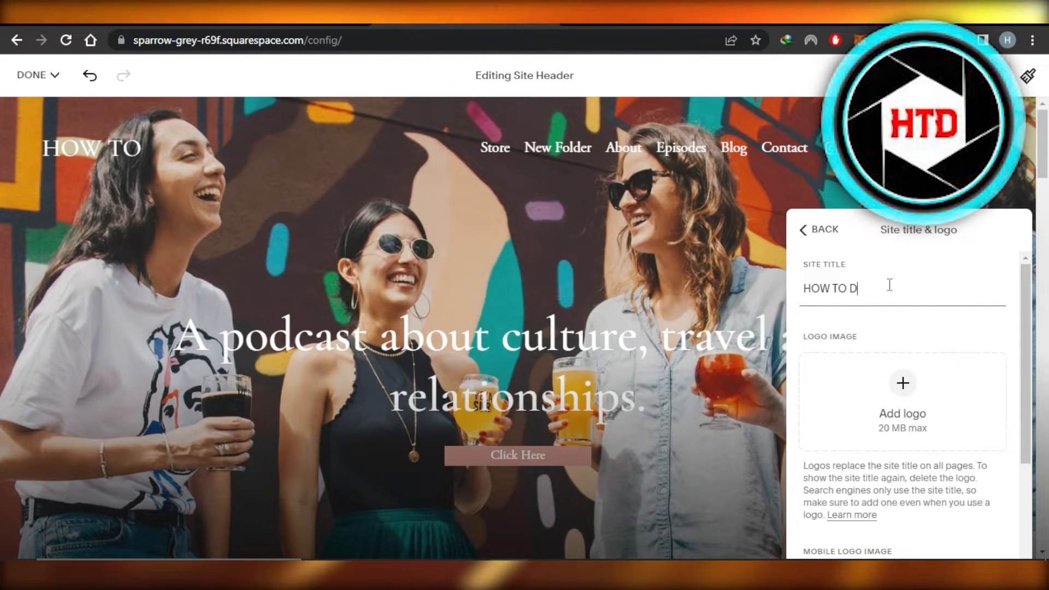
{"action": "type", "text": "IGITAL"}
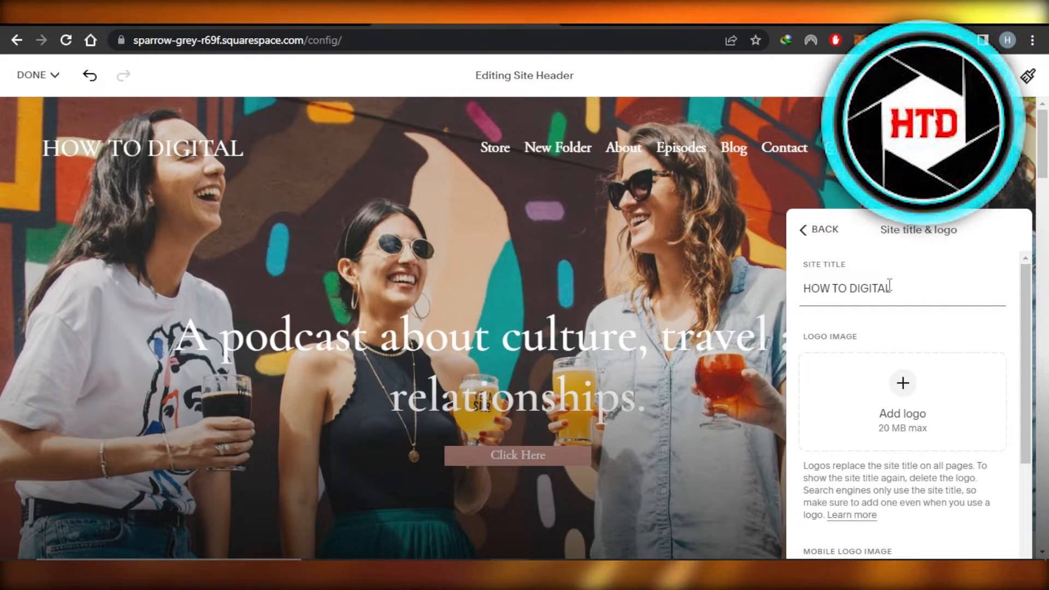
Finish header editing and save, publishing the 'HOW TO DIGITAL' title.
{"action": "scroll", "scroll_direction": "down", "scroll_amount": 3}
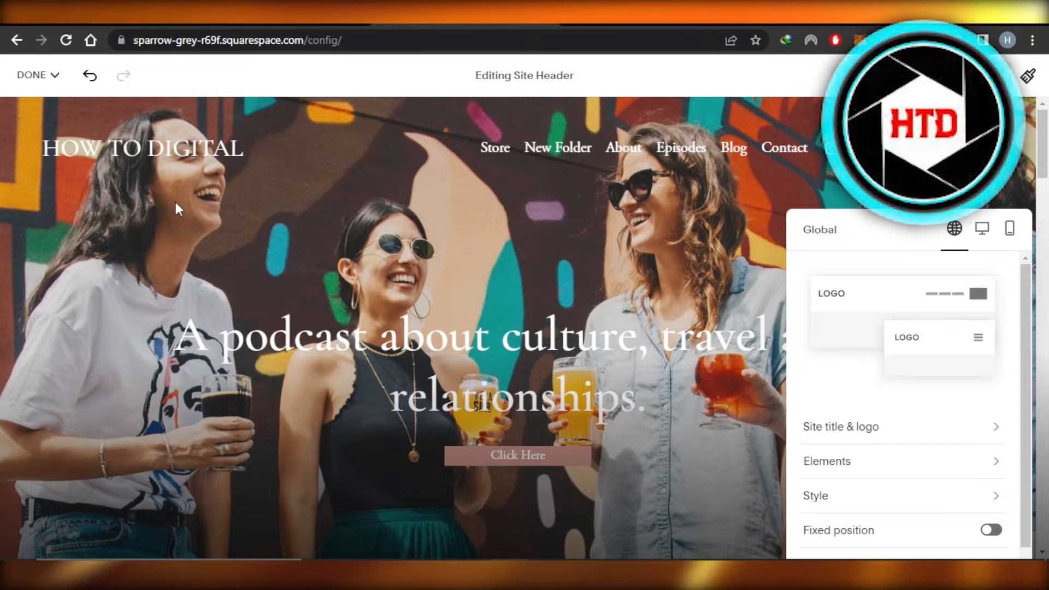
{"action": "mouse_move", "coordinate": [237, 161]}
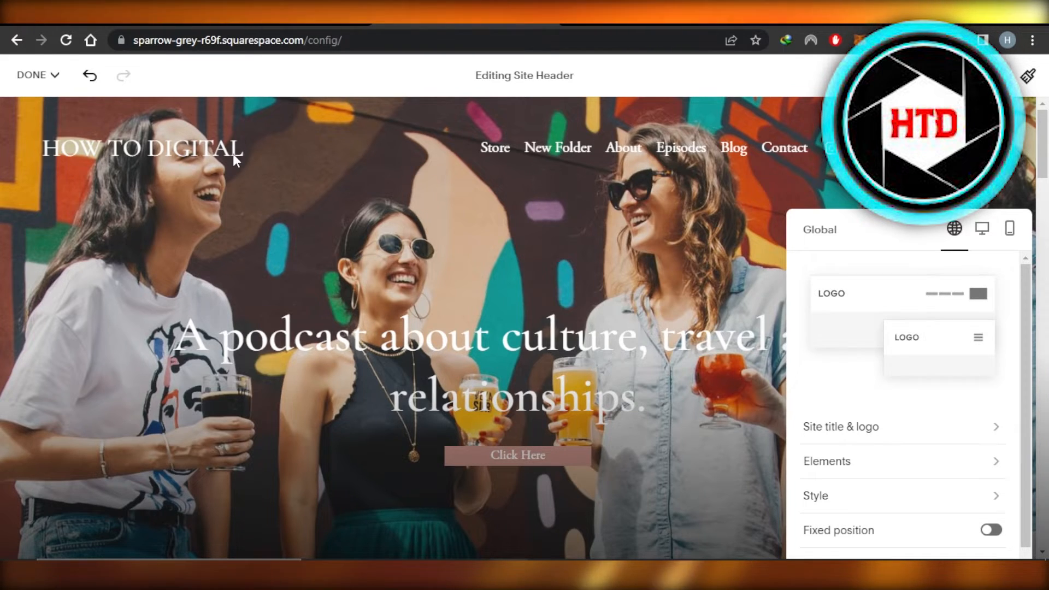
{"action": "left_click", "coordinate": [31, 75]}
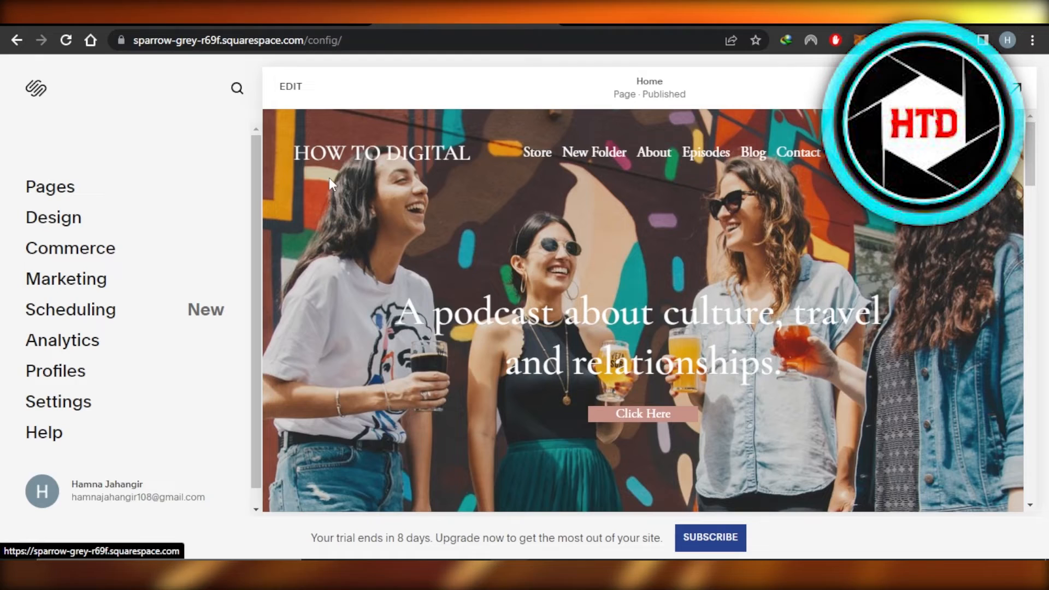
{"action": "mouse_move", "coordinate": [390, 165]}
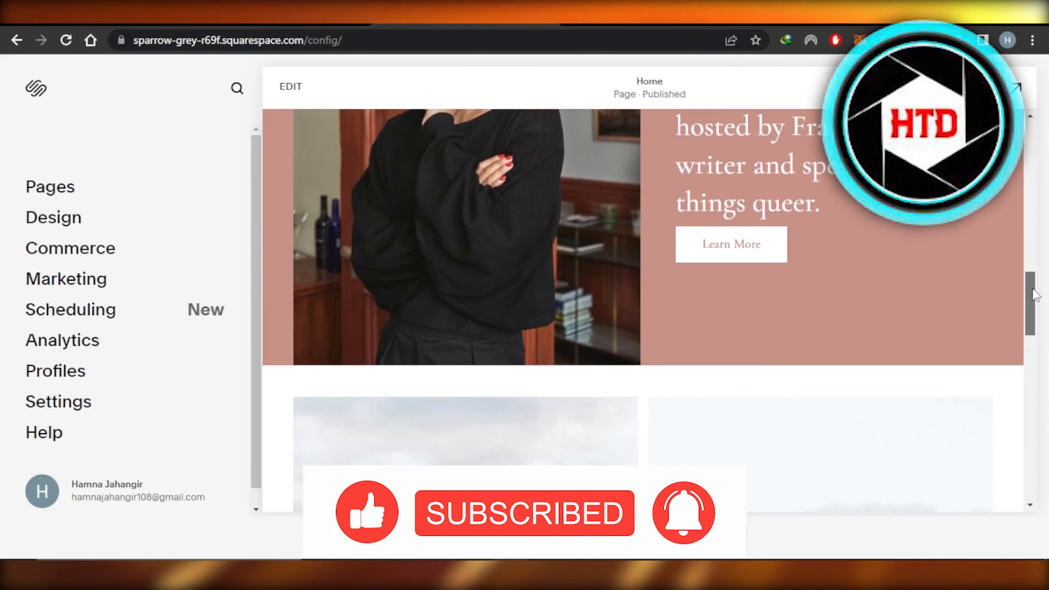
{"action": "scroll", "scroll_direction": "down", "scroll_amount": 3}
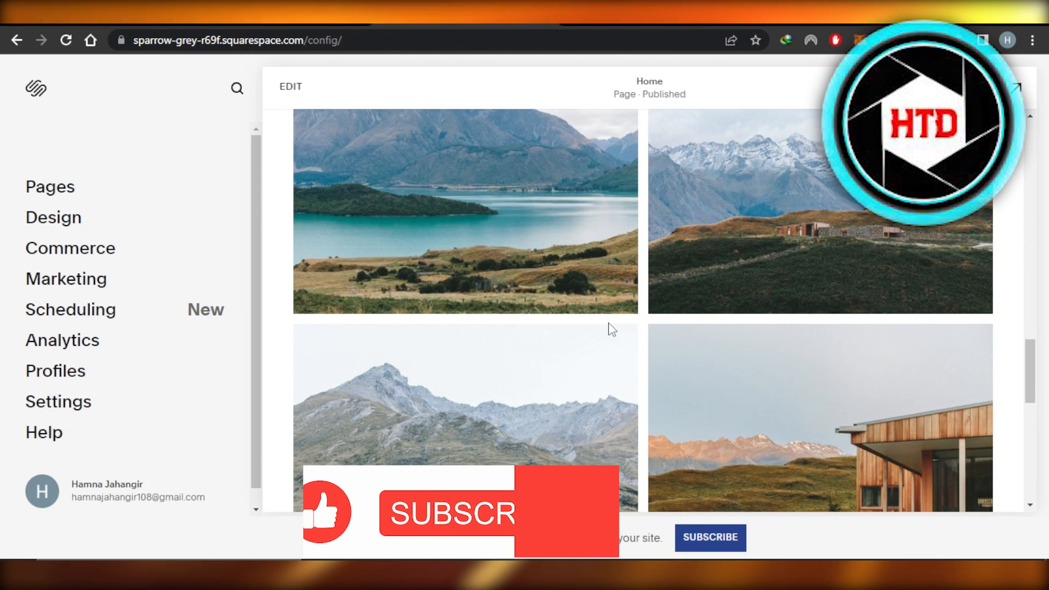